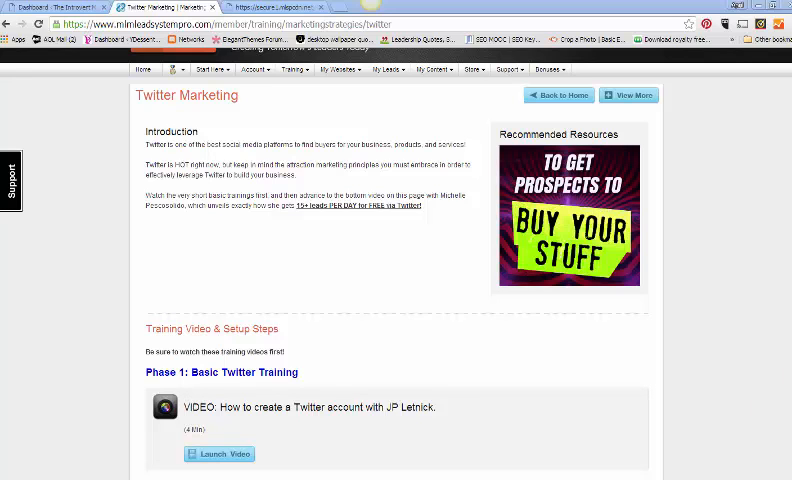
scroll(down, 3)
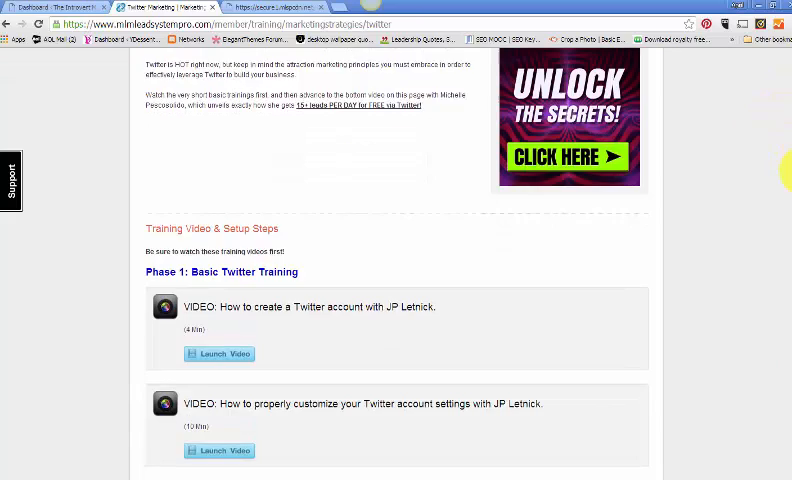
scroll(down, 3)
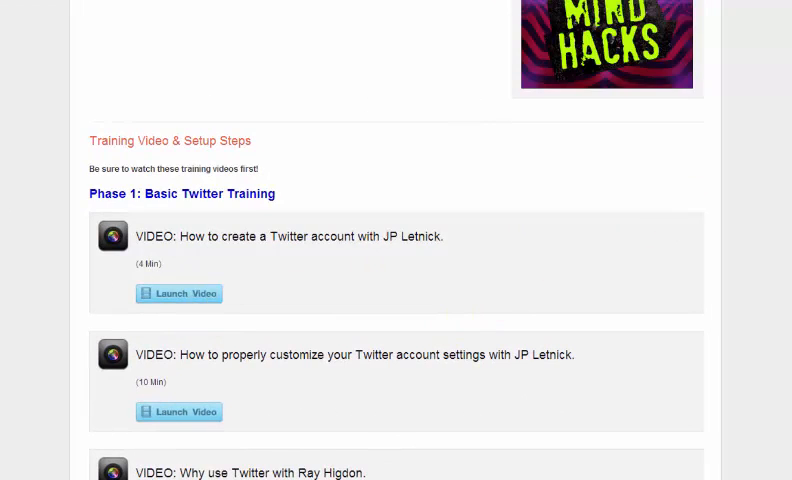
scroll(down, 3)
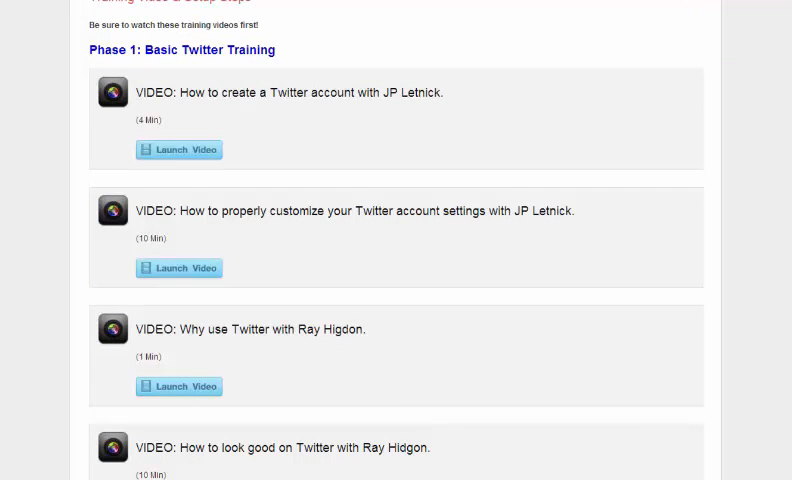
scroll(down, 3)
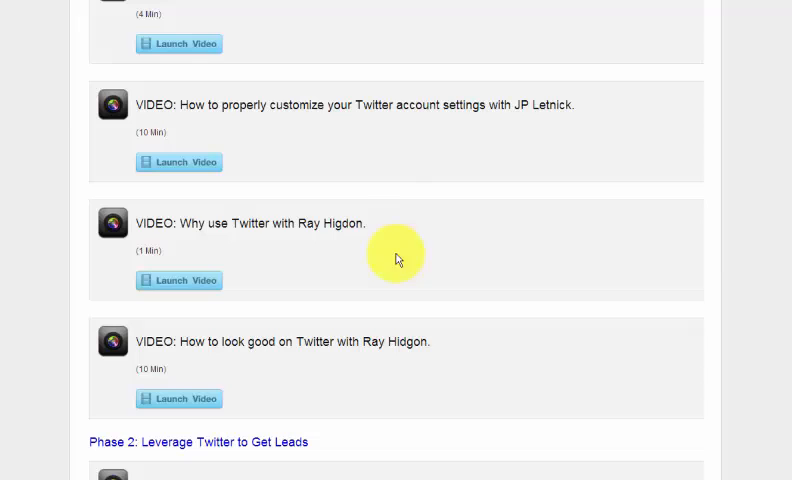
mouse_move(468, 244)
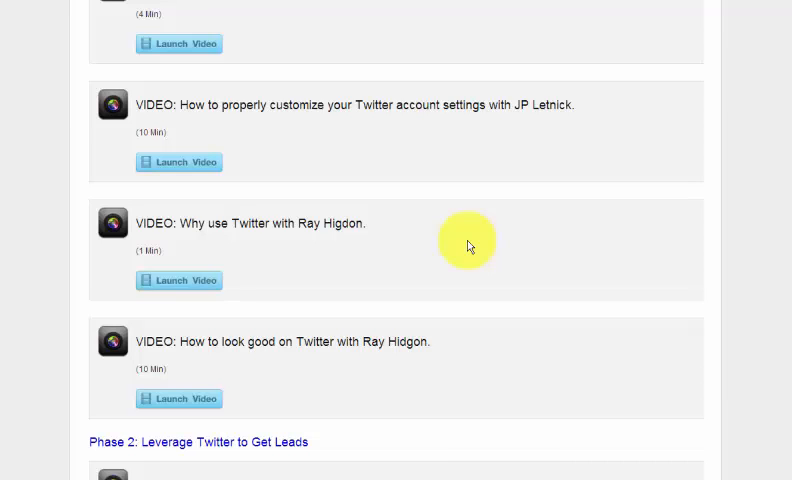
mouse_move(752, 216)
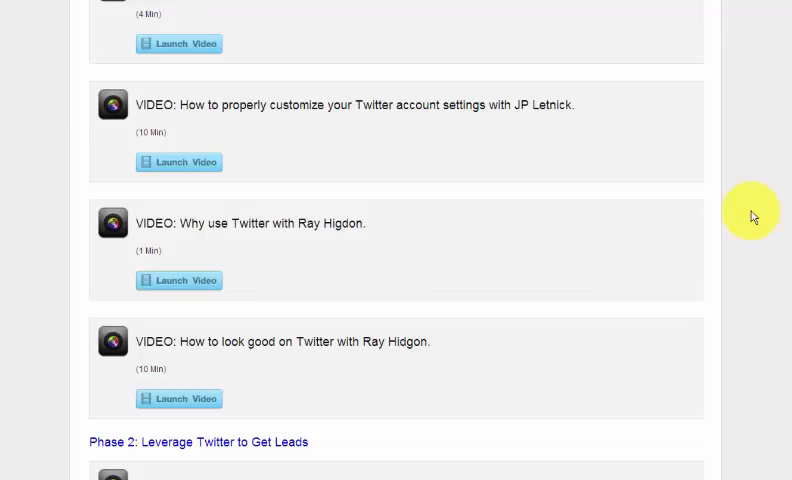
scroll(down, 3)
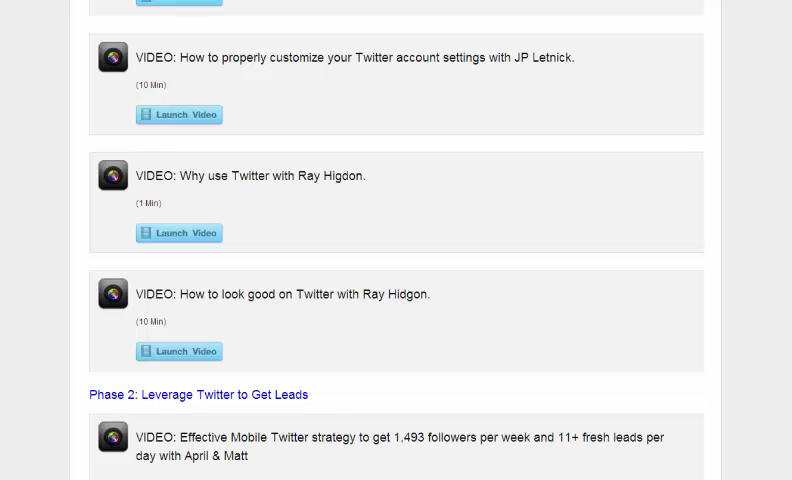
scroll(down, 3)
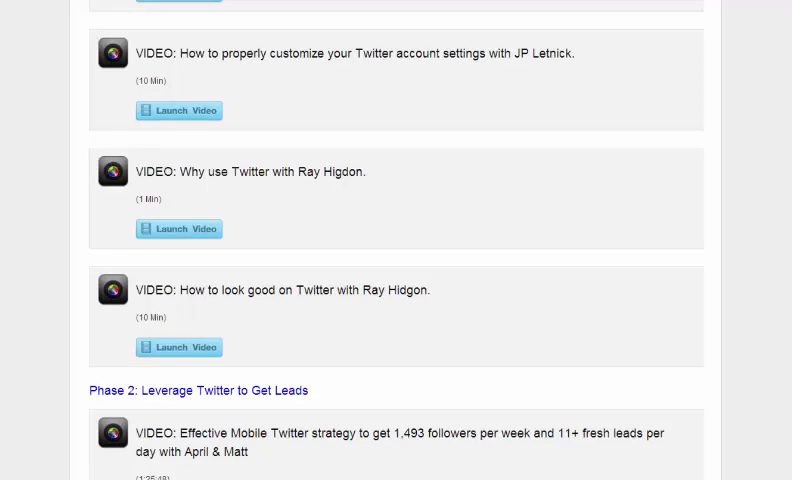
scroll(down, 3)
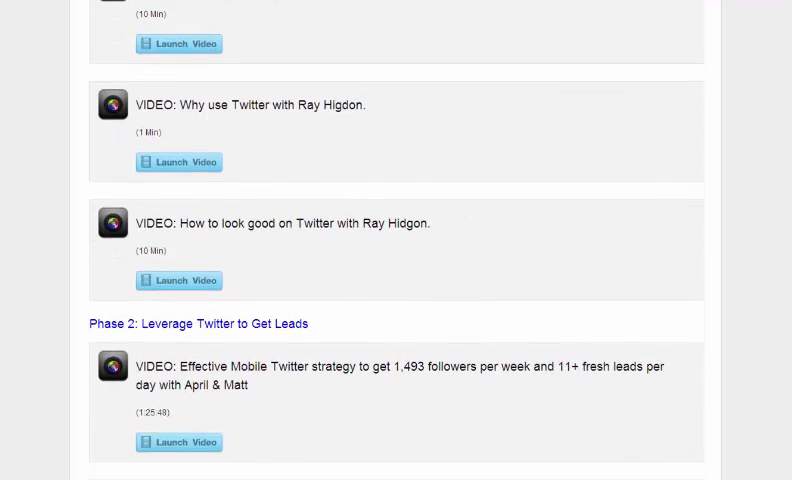
scroll(down, 3)
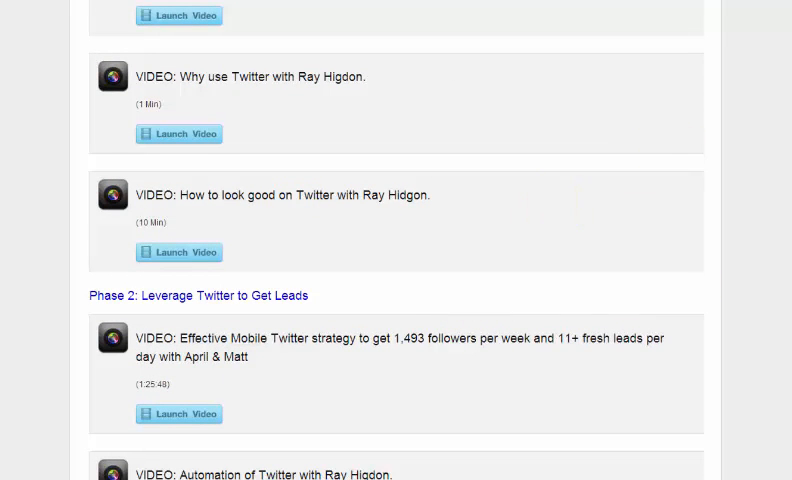
scroll(down, 3)
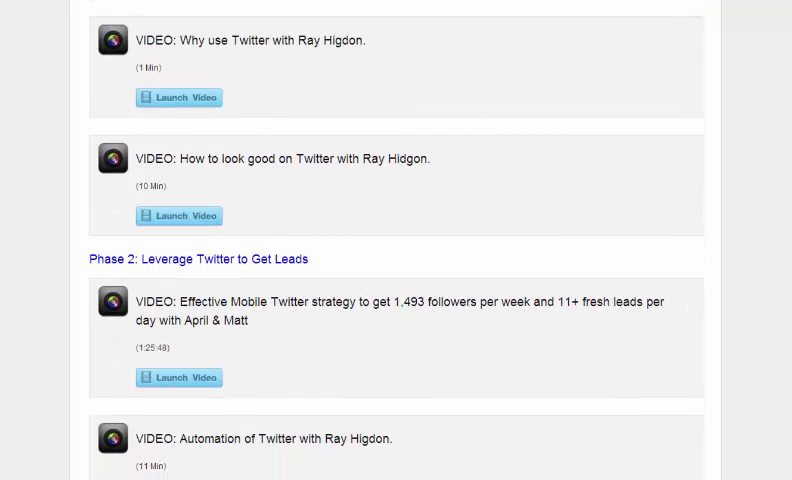
scroll(down, 3)
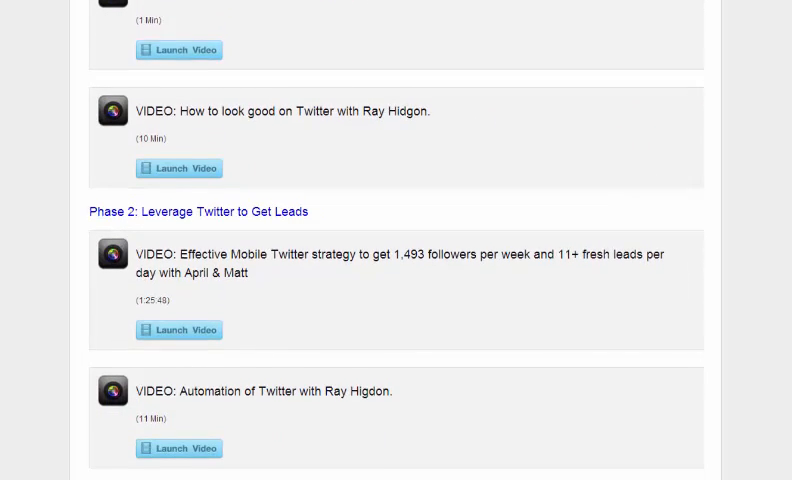
scroll(down, 3)
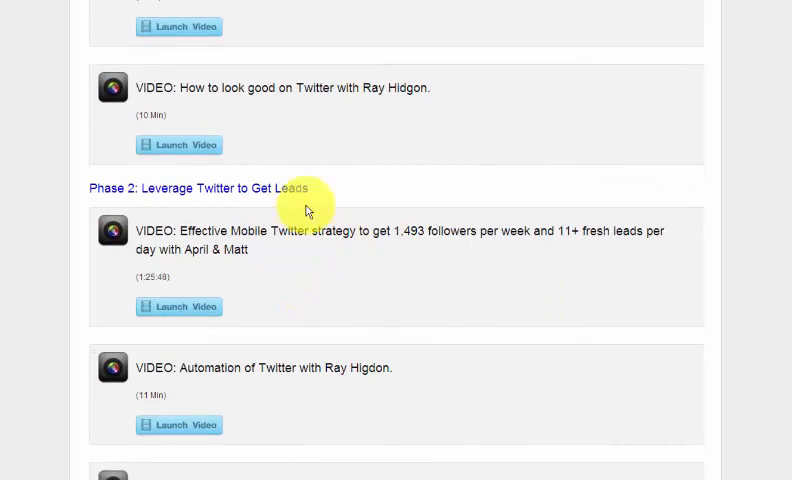
mouse_move(416, 194)
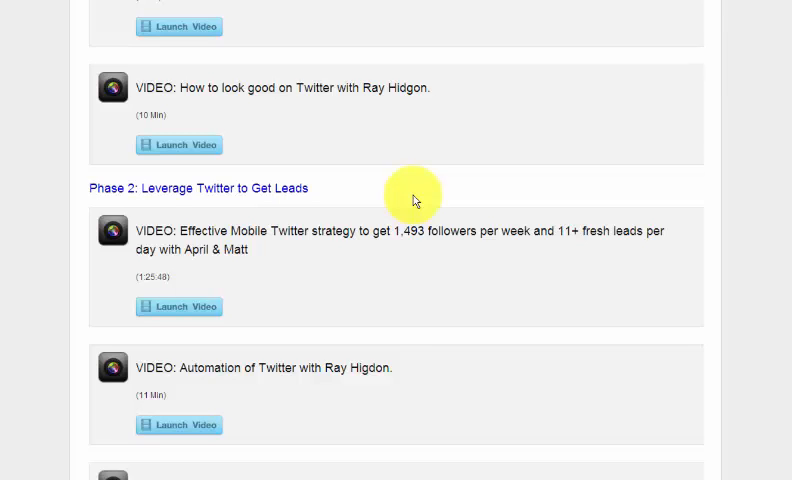
mouse_move(380, 292)
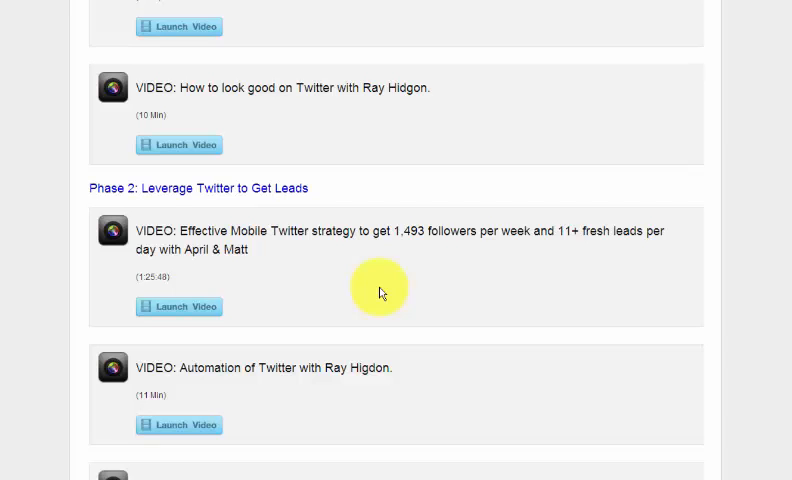
scroll(down, 3)
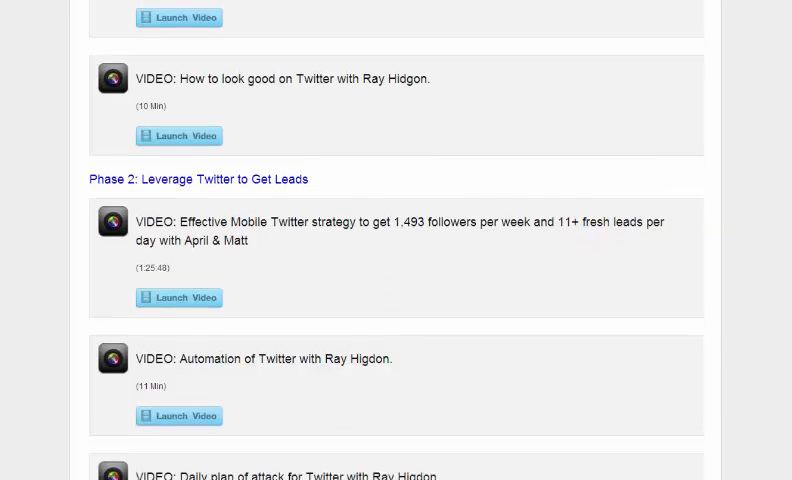
scroll(down, 3)
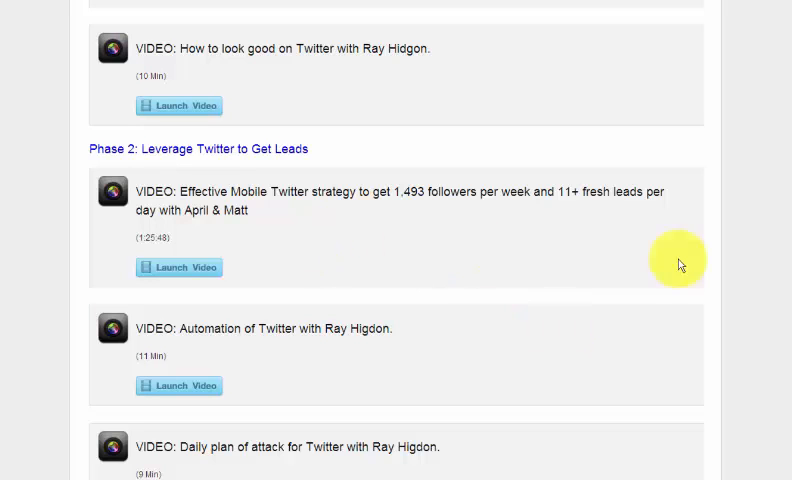
scroll(down, 3)
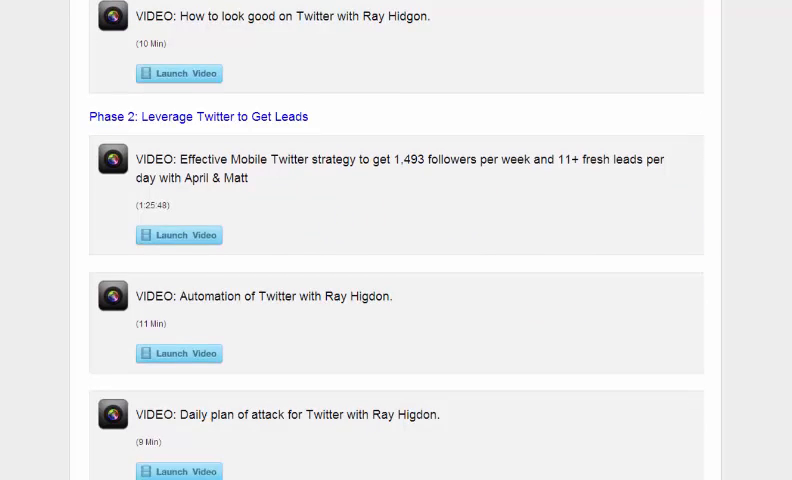
scroll(down, 3)
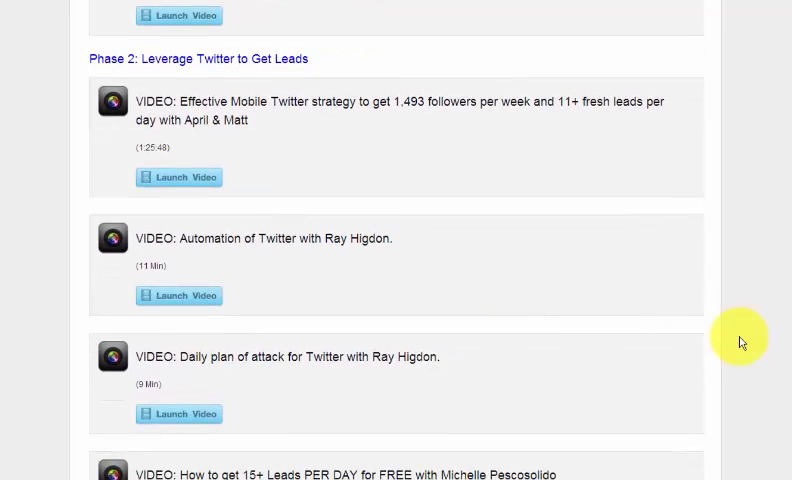
scroll(down, 3)
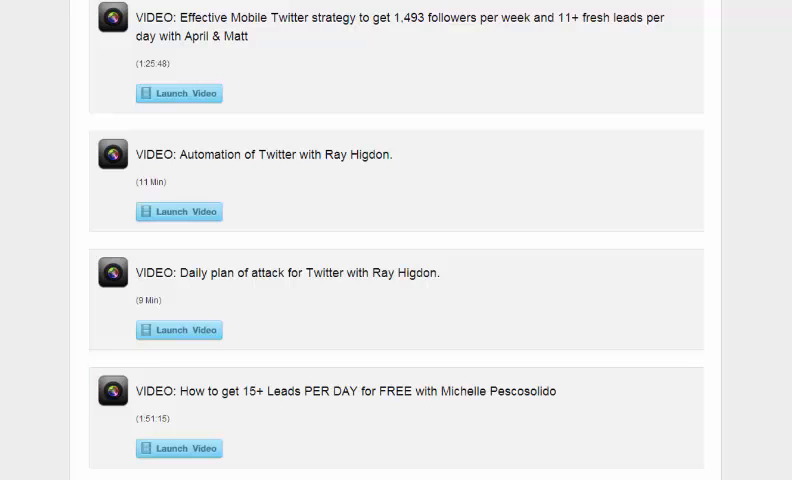
scroll(down, 3)
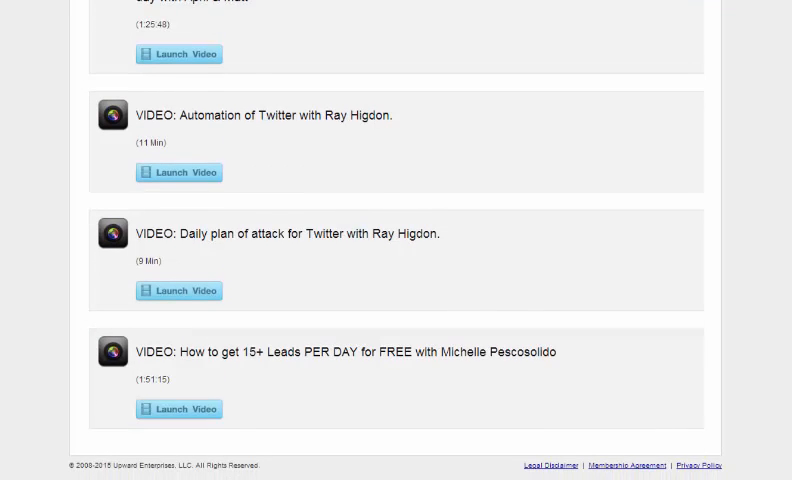
scroll(down, 3)
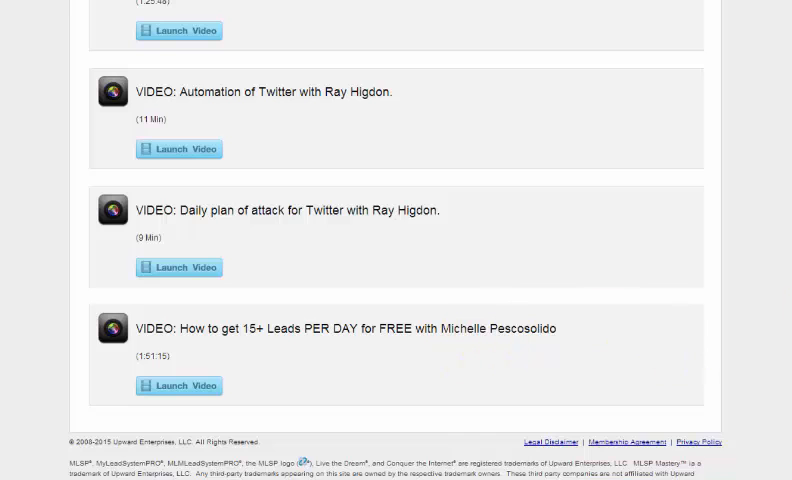
scroll(up, 3)
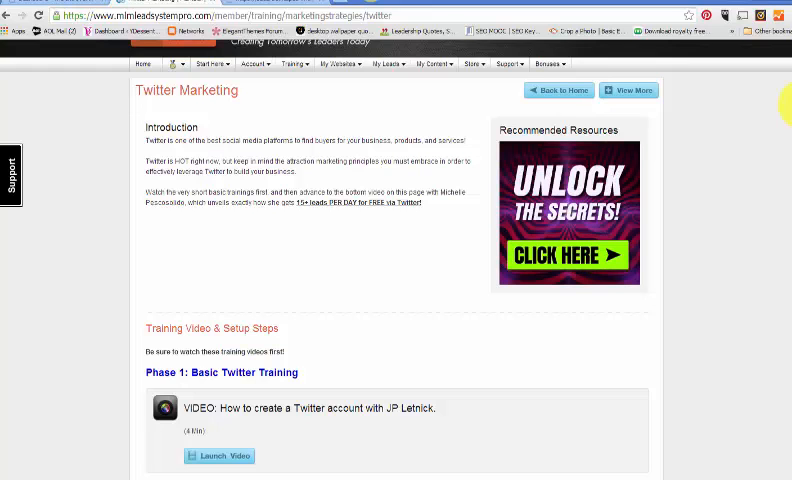
scroll(down, 3)
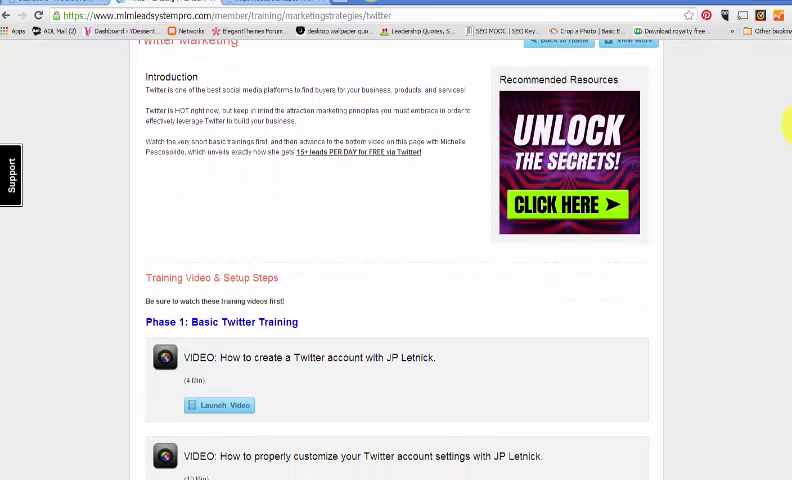
scroll(down, 3)
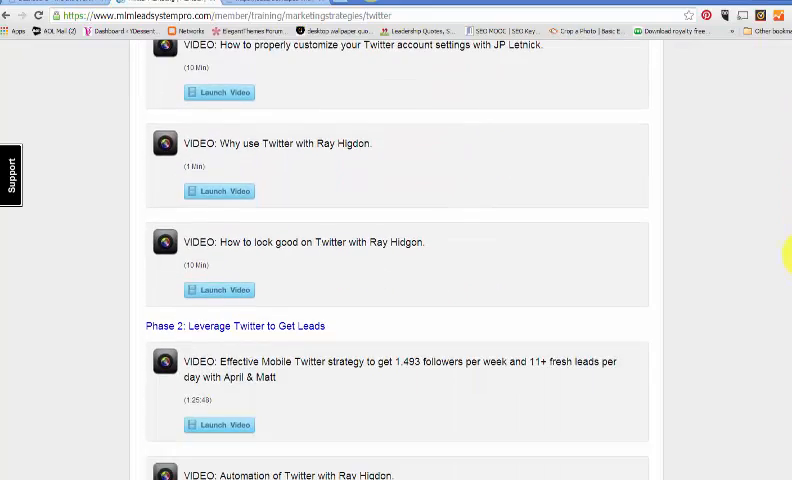